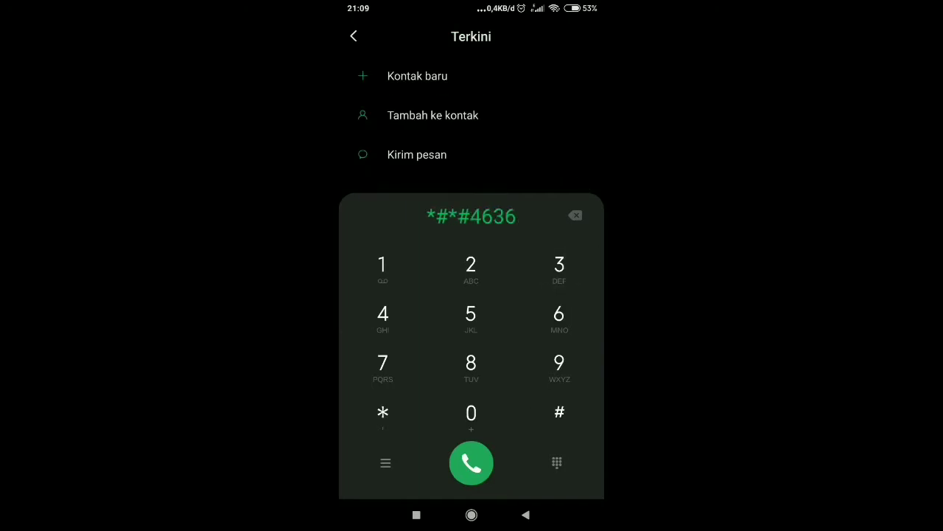
# Dial *#*#4636#*#* to reach the hidden Menguji testing menu.
pyautogui.click(560, 411)
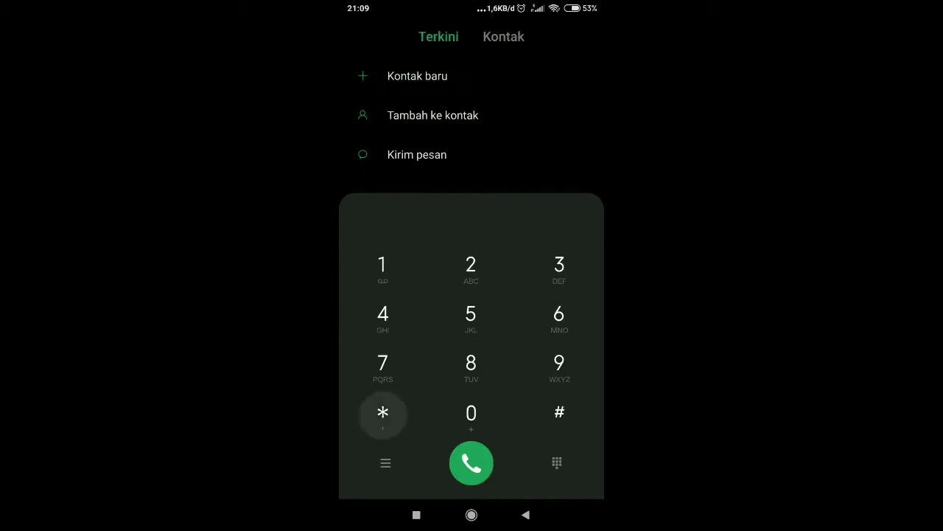
pyautogui.click(472, 463)
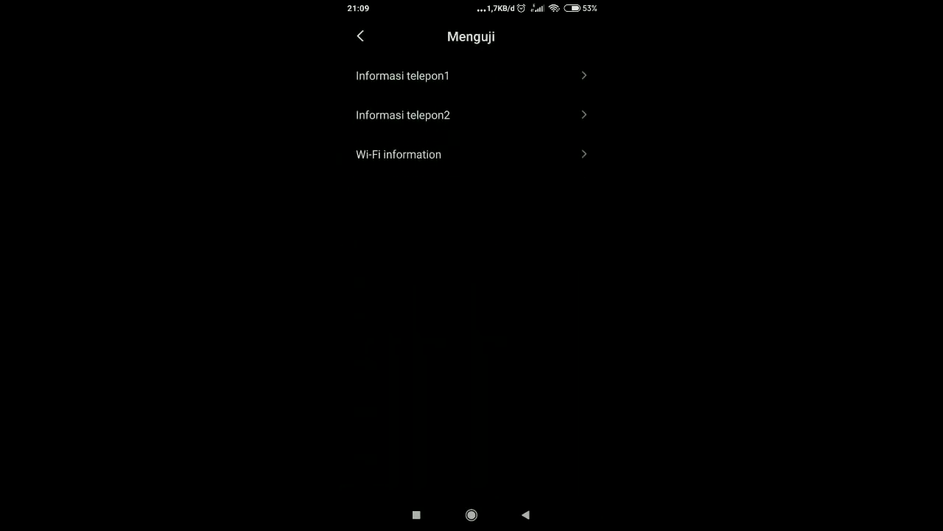
# In Informasi telepon1, choose LTE/WCDMA as the preferred network type.
pyautogui.click(403, 75)
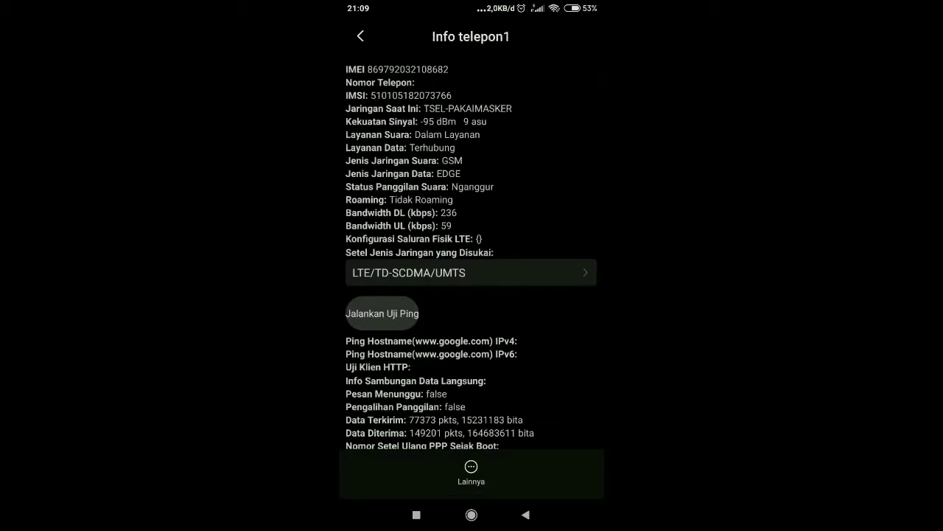
pyautogui.click(471, 271)
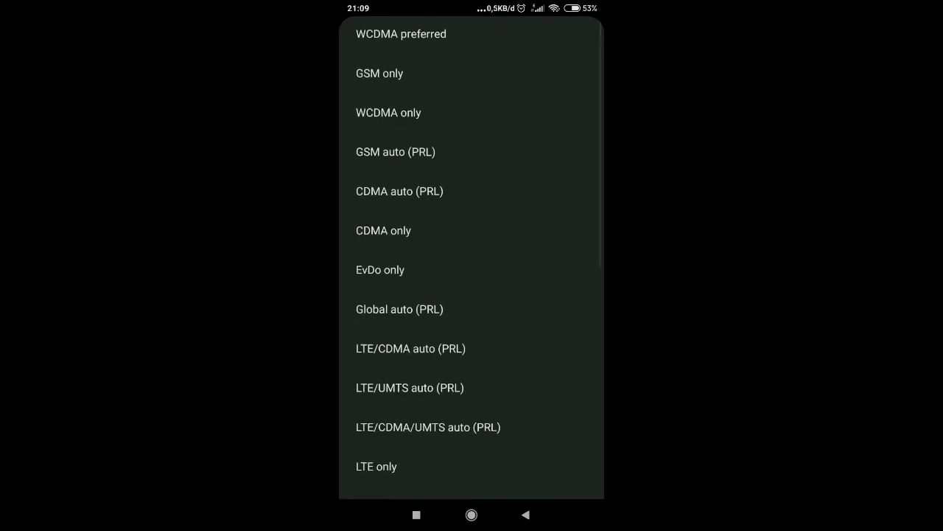
pyautogui.scroll(-3)
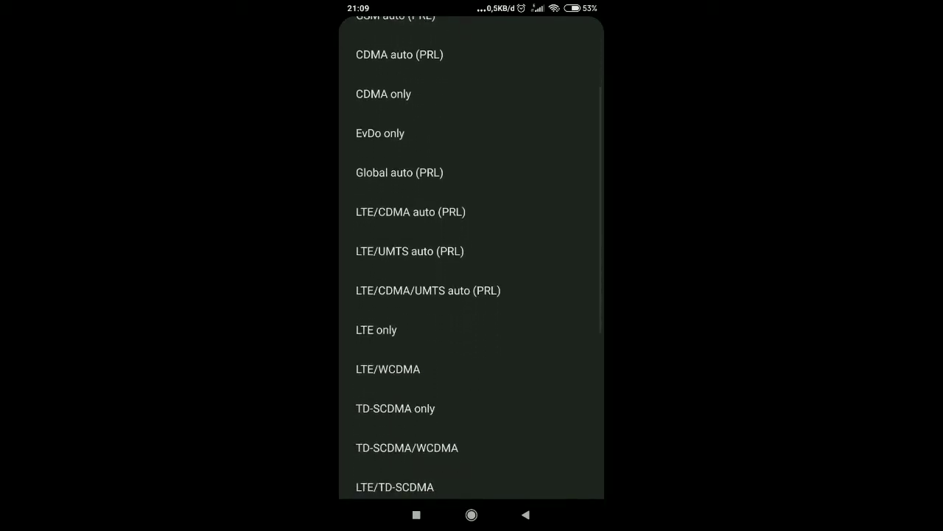
pyautogui.scroll(-3)
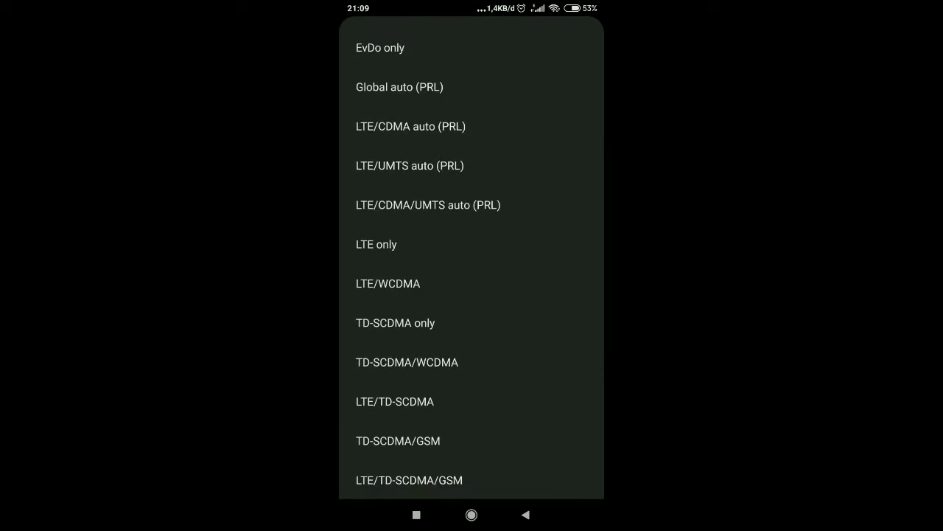
pyautogui.click(389, 283)
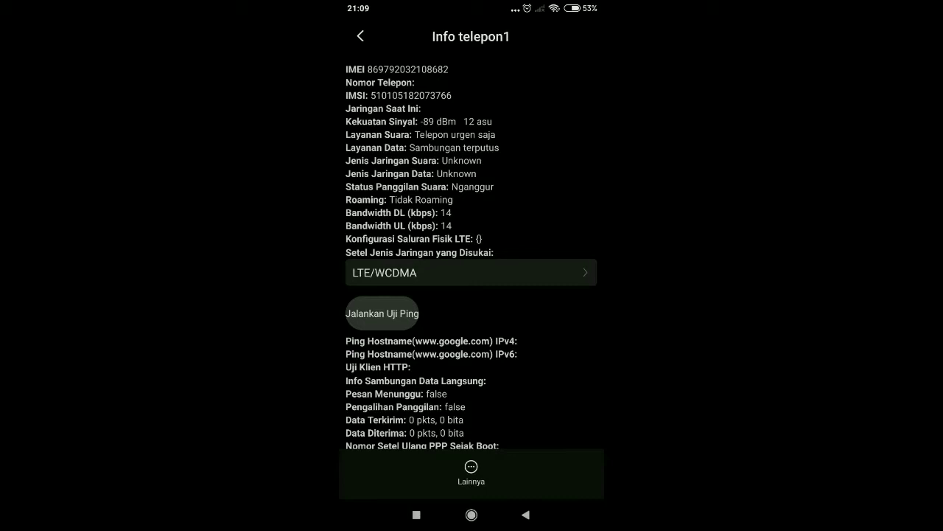
# Switch the preferred network type from LTE/WCDMA to LTE only.
pyautogui.click(471, 271)
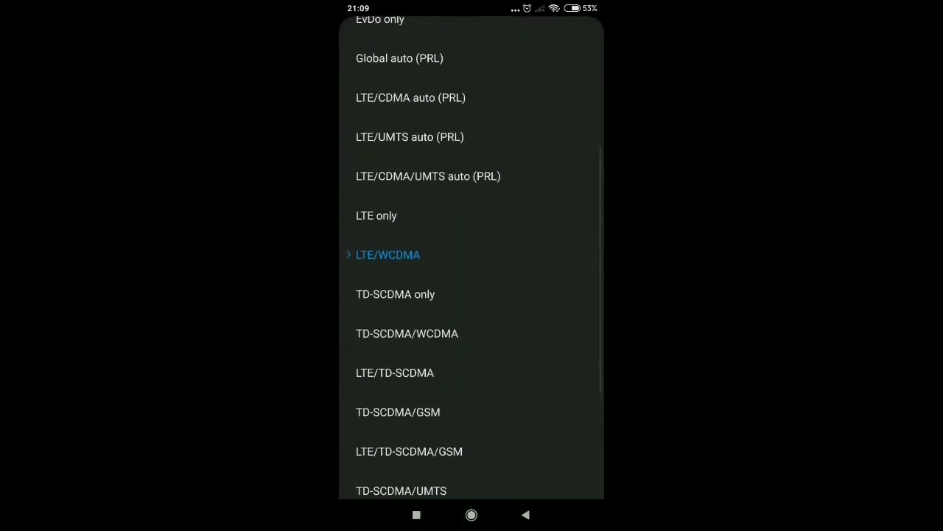
pyautogui.scroll(-3)
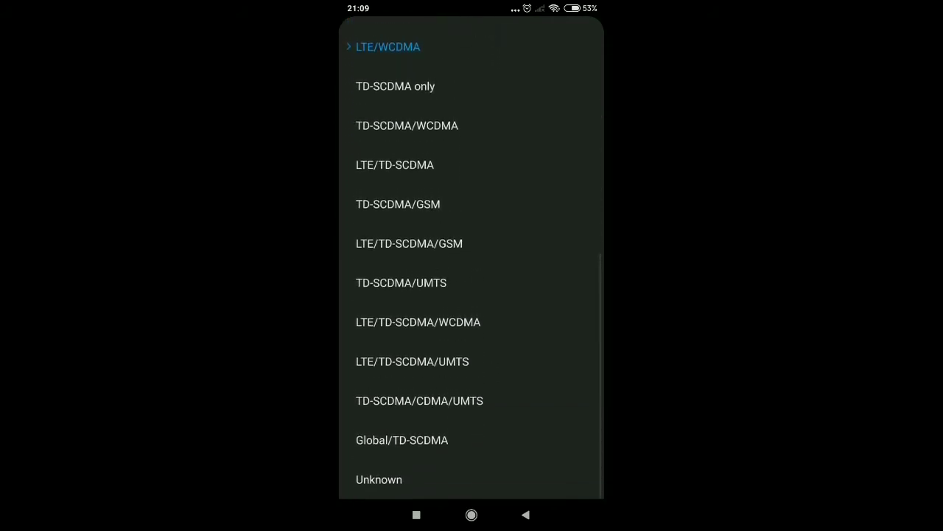
pyautogui.scroll(-3)
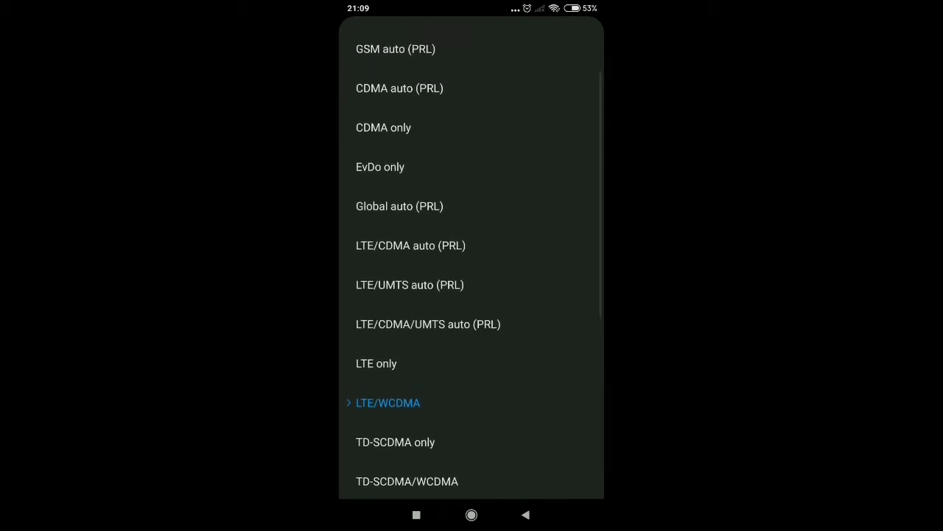
pyautogui.scroll(3)
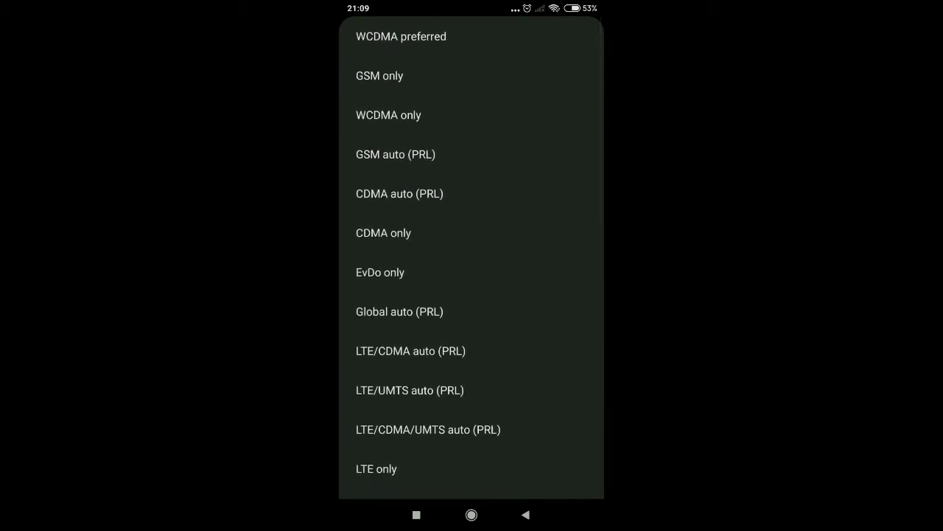
pyautogui.scroll(3)
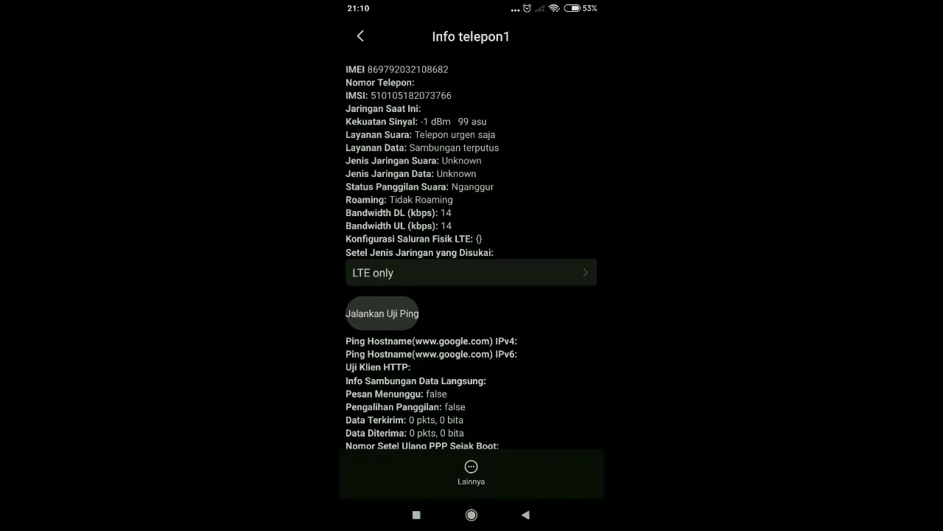
# Review the Info telepon1 details down to the cell measurements, checking voice and data report LTE.
pyautogui.scroll(-3)
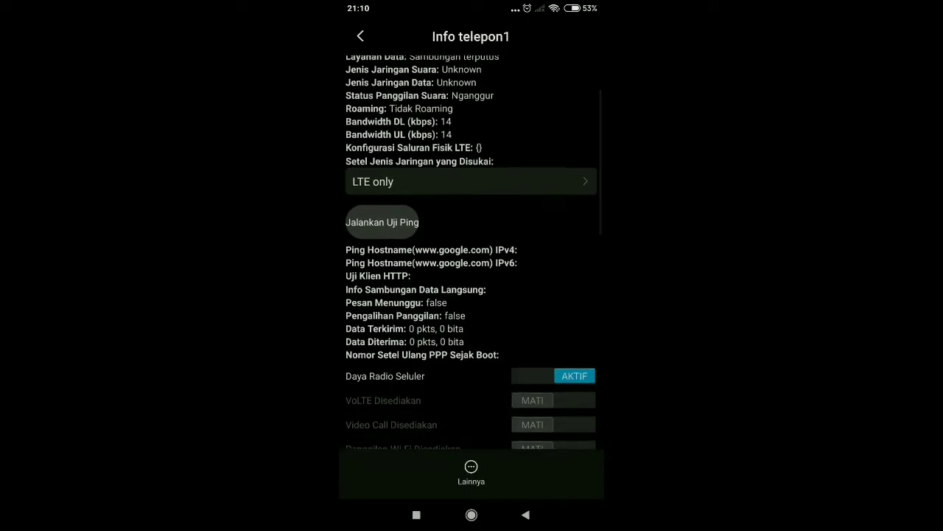
pyautogui.scroll(-3)
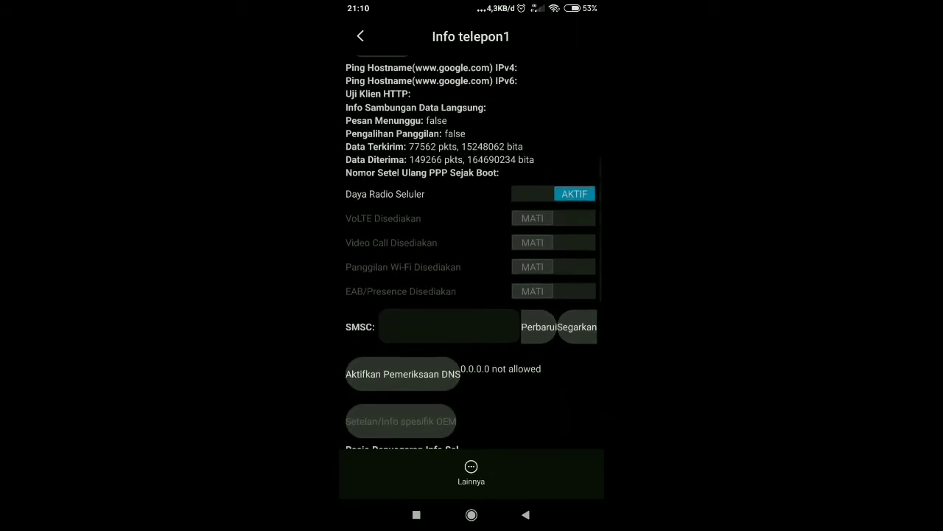
pyautogui.scroll(-3)
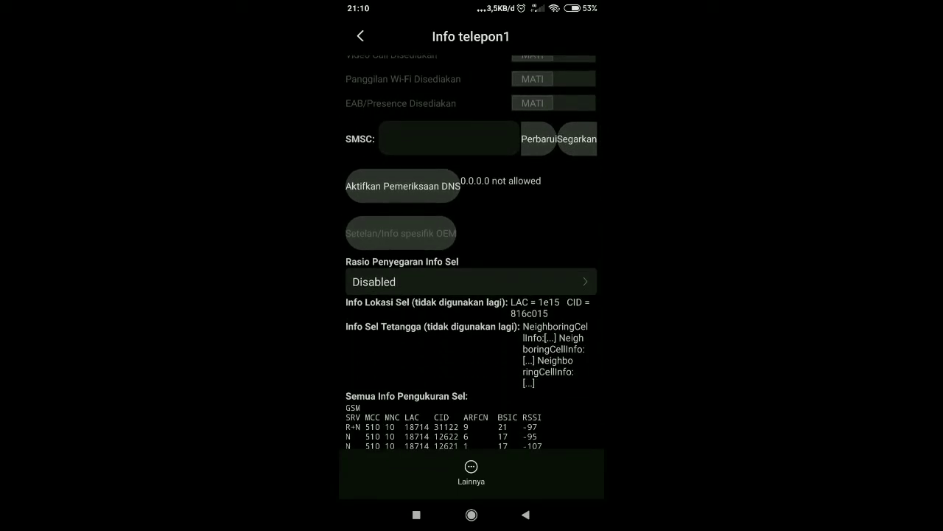
pyautogui.scroll(-3)
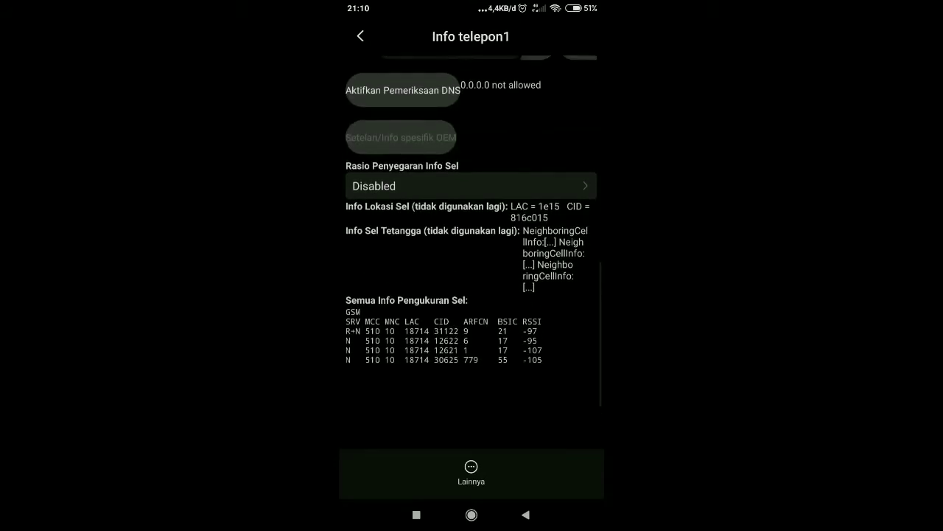
pyautogui.scroll(-3)
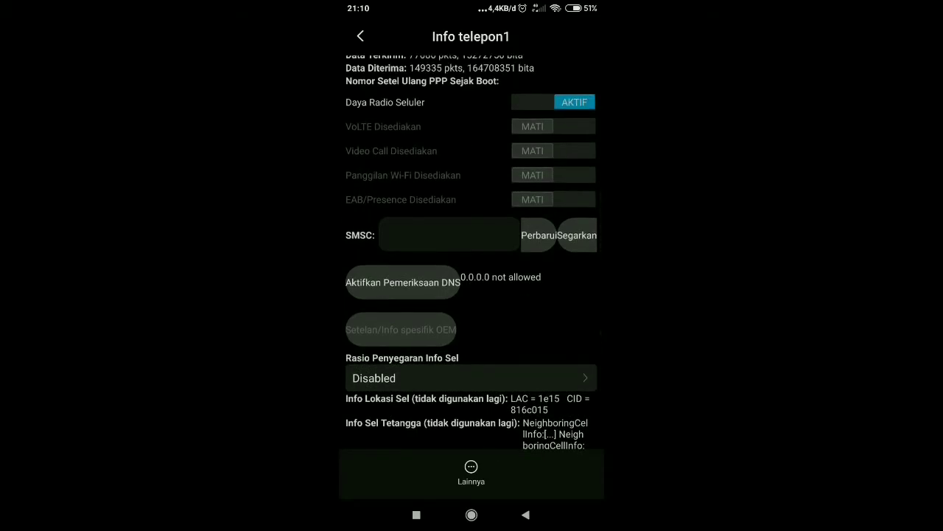
pyautogui.write('"+7",145')
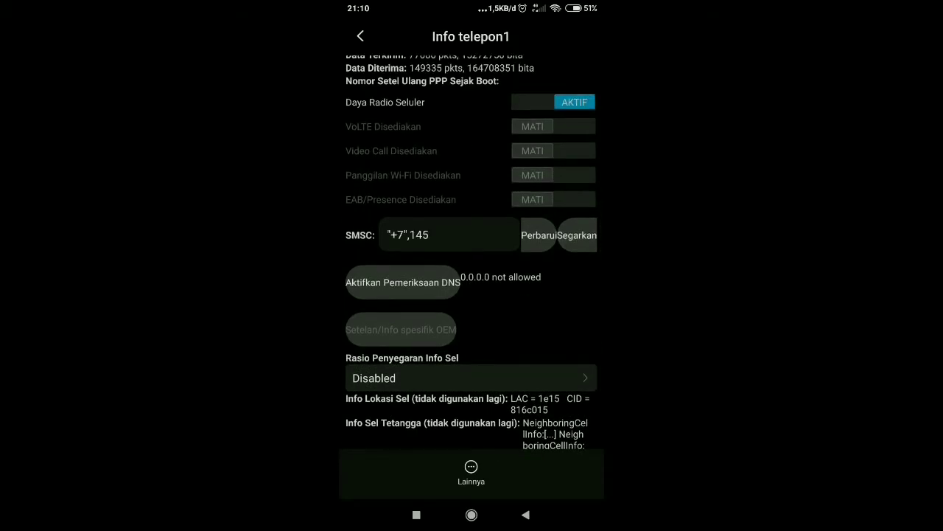
pyautogui.scroll(-3)
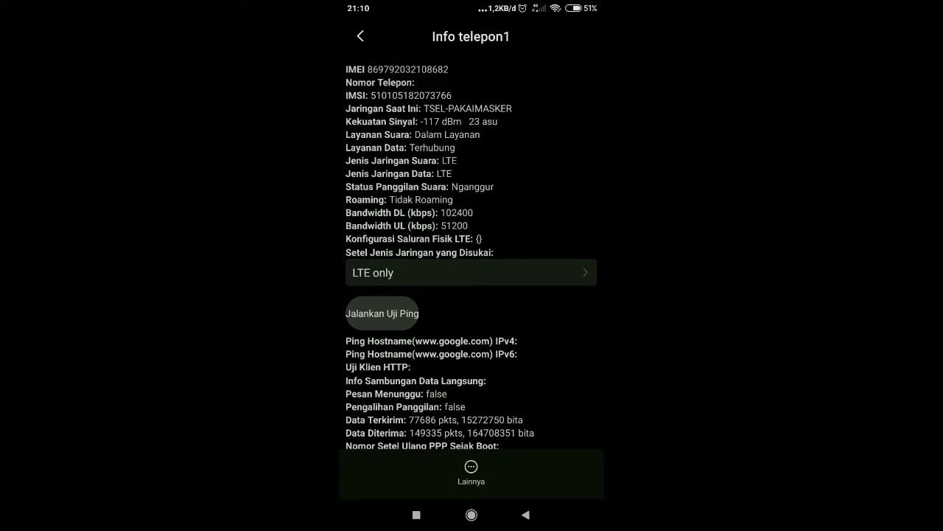
# Run Jalankan Uji Ping, reselect LTE only as preferred network, and go Home.
pyautogui.click(383, 312)
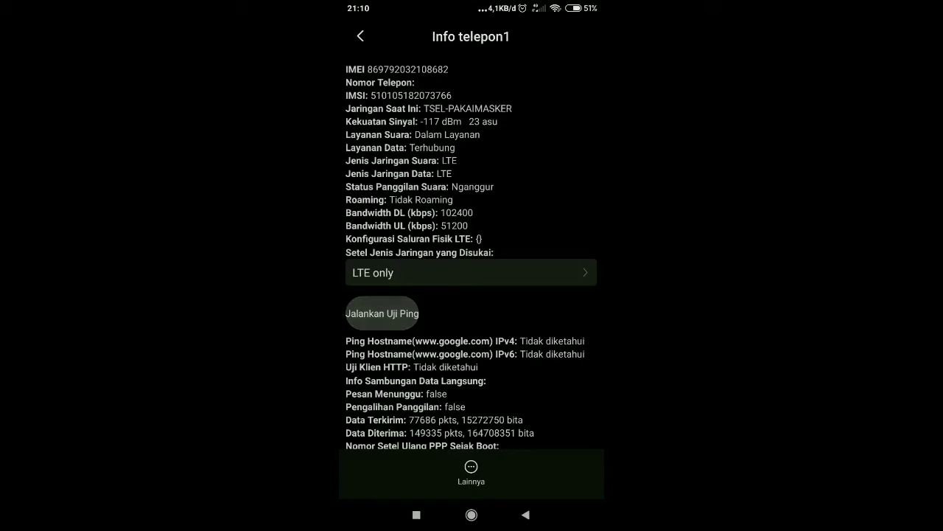
pyautogui.click(471, 272)
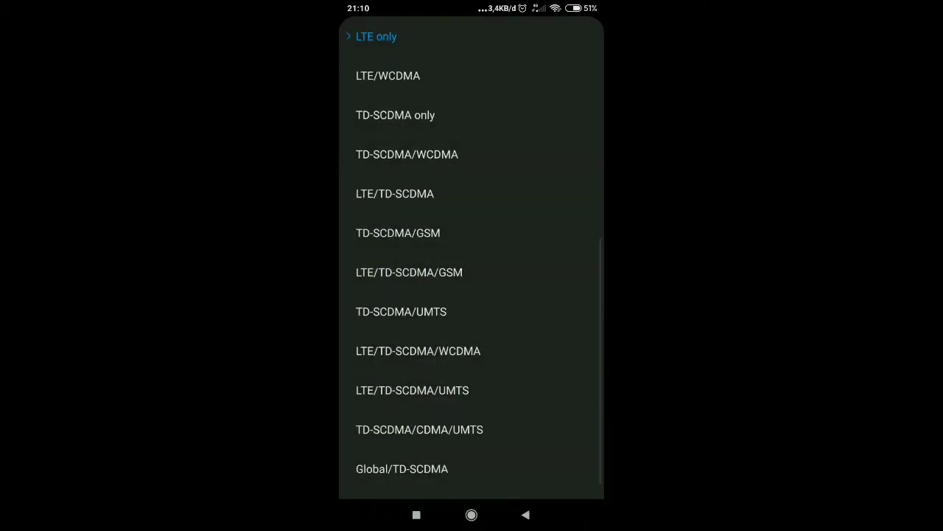
pyautogui.scroll(-3)
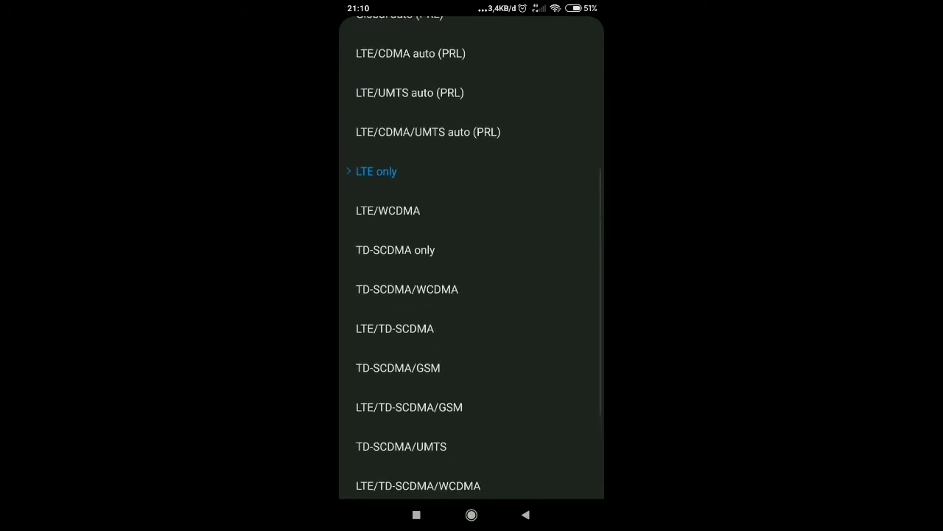
pyautogui.scroll(-3)
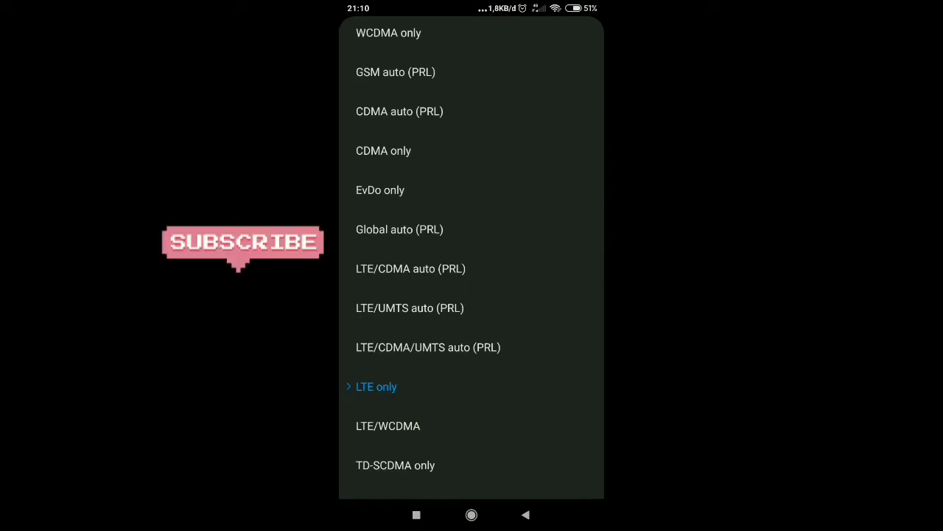
pyautogui.click(376, 386)
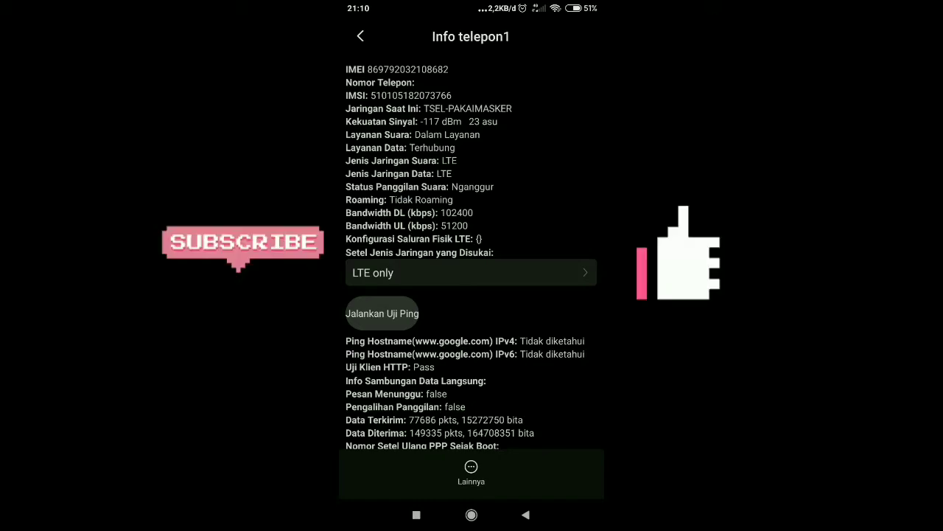
pyautogui.scroll(-3)
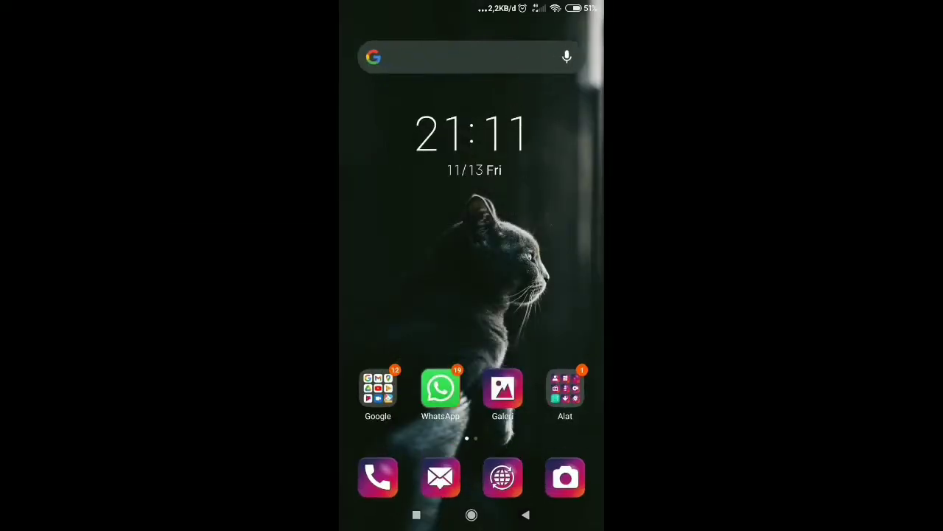
# Launch Facebook from the Apl lainnya folder on the home screen.
pyautogui.click(439, 389)
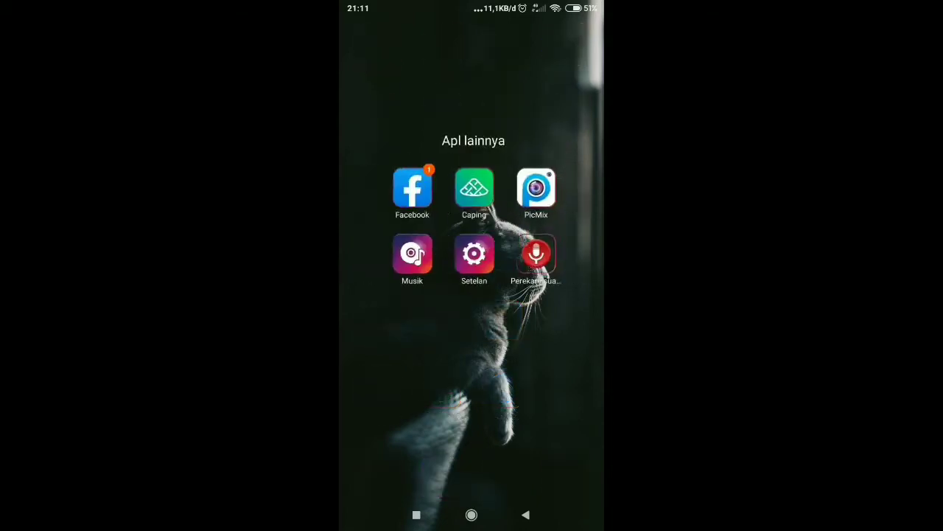
pyautogui.click(413, 186)
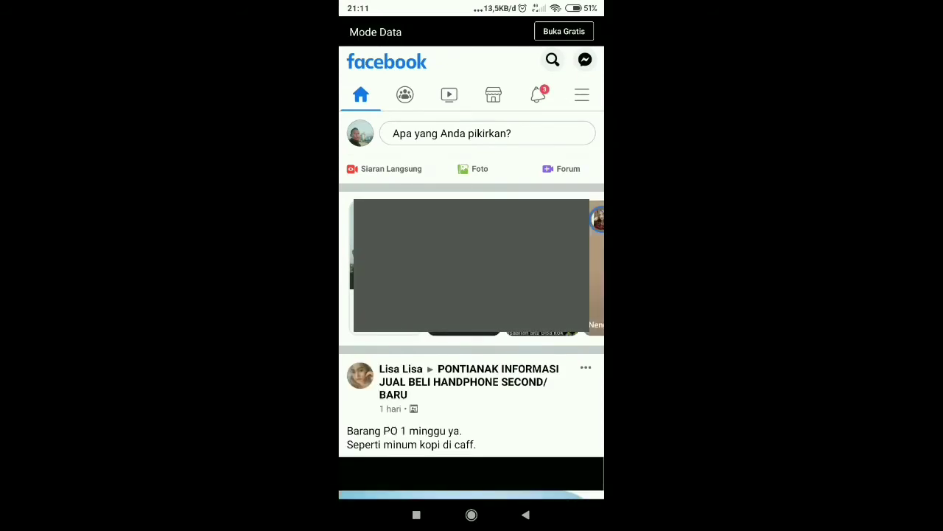
# Open the YOUTUBERS INDONESIA group from its join-approval notification.
pyautogui.scroll(-3)
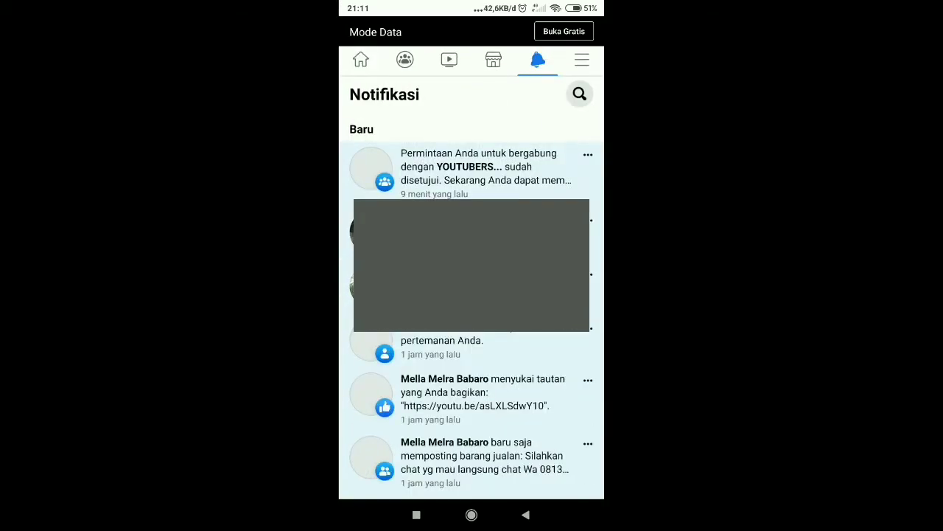
pyautogui.click(472, 166)
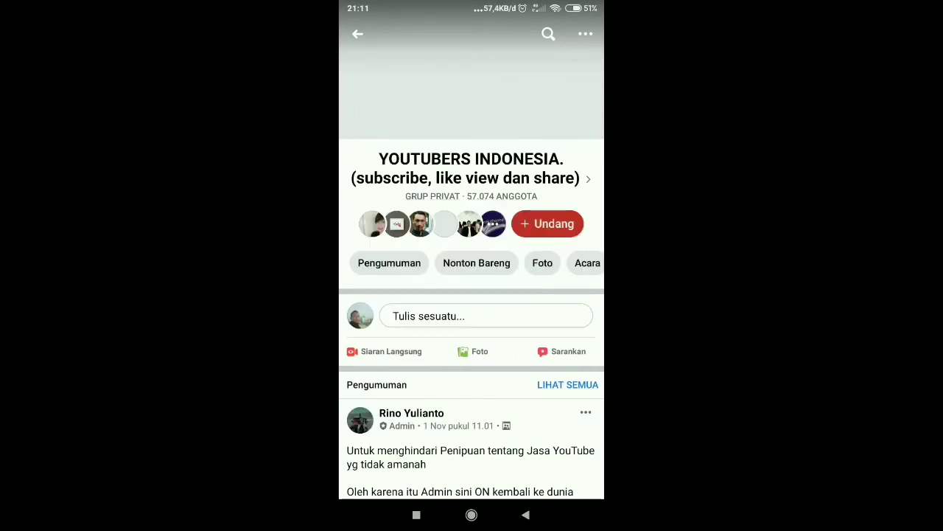
# Write a group post reading "View sub permanent yg amanah saja" using keyboard suggestions.
pyautogui.click(487, 315)
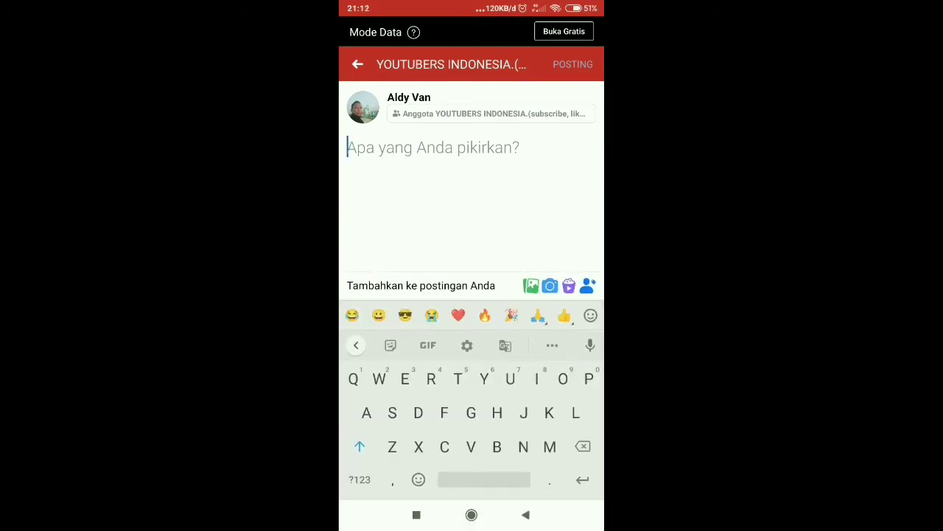
pyautogui.write('Sub')
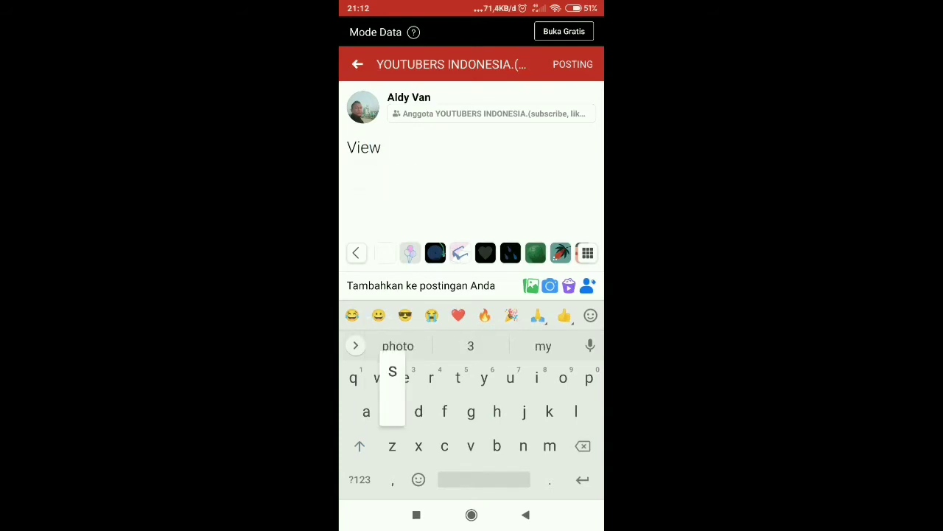
pyautogui.write('sub')
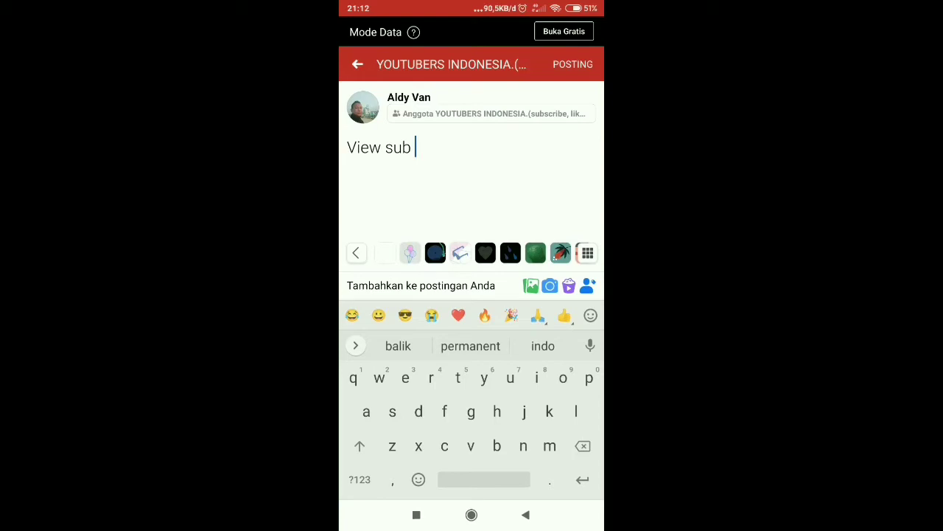
pyautogui.click(470, 345)
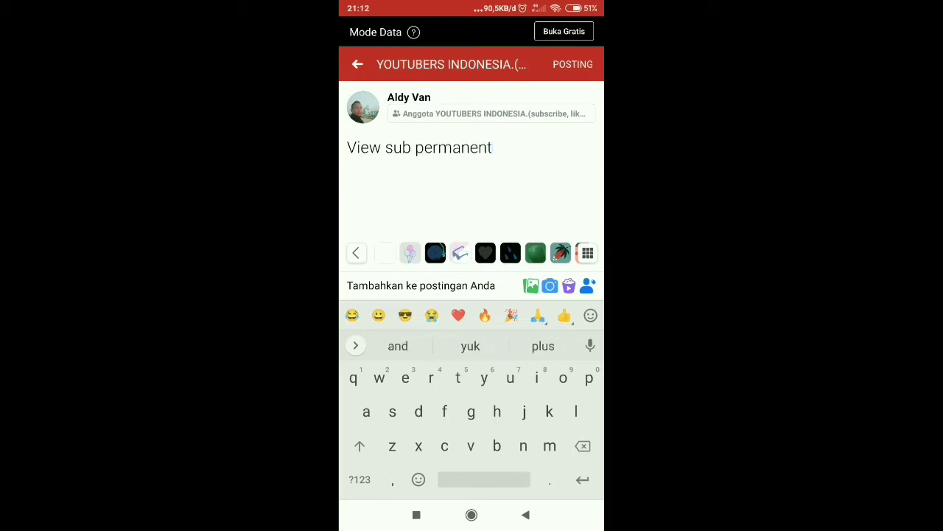
pyautogui.write('yg')
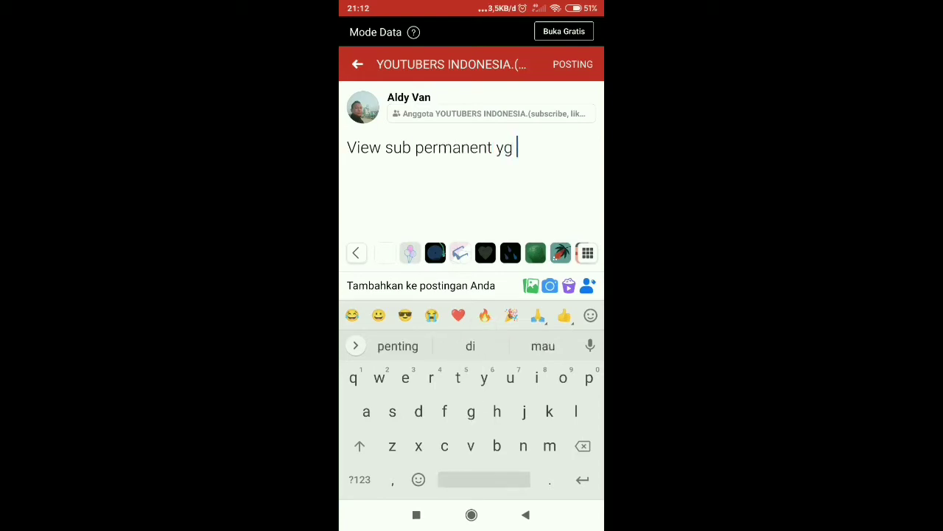
pyautogui.write('a')
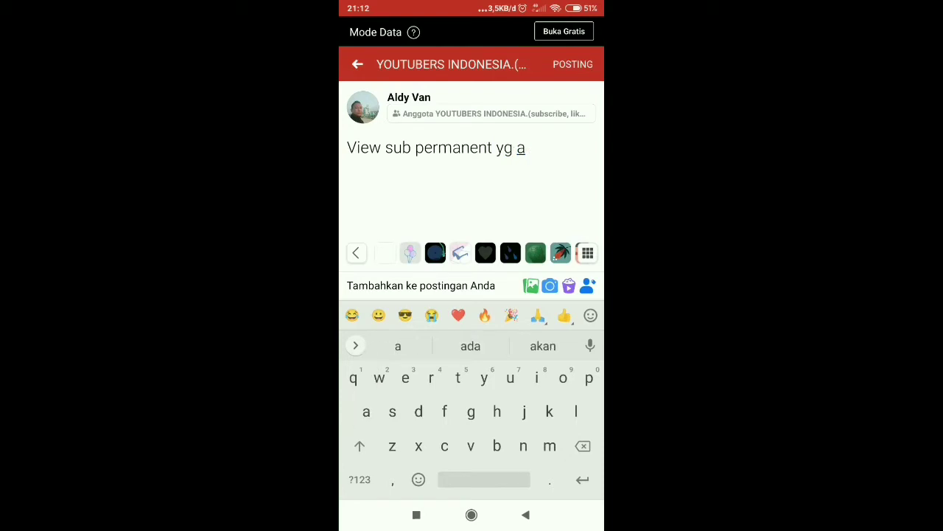
pyautogui.write('m')
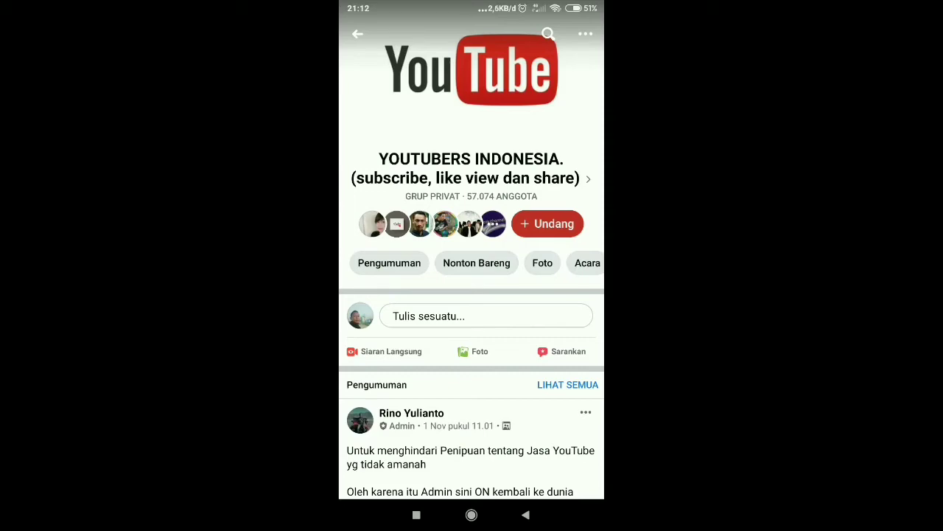
pyautogui.scroll(-3)
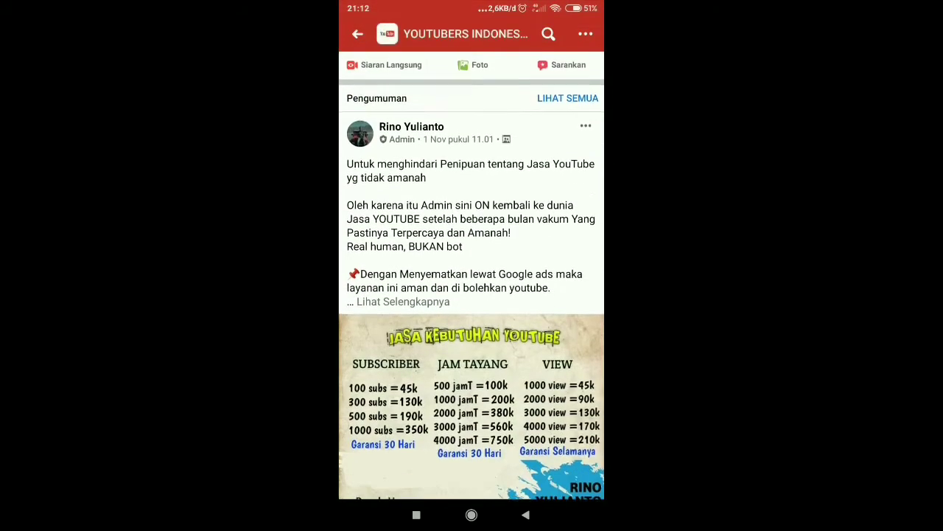
pyautogui.scroll(-3)
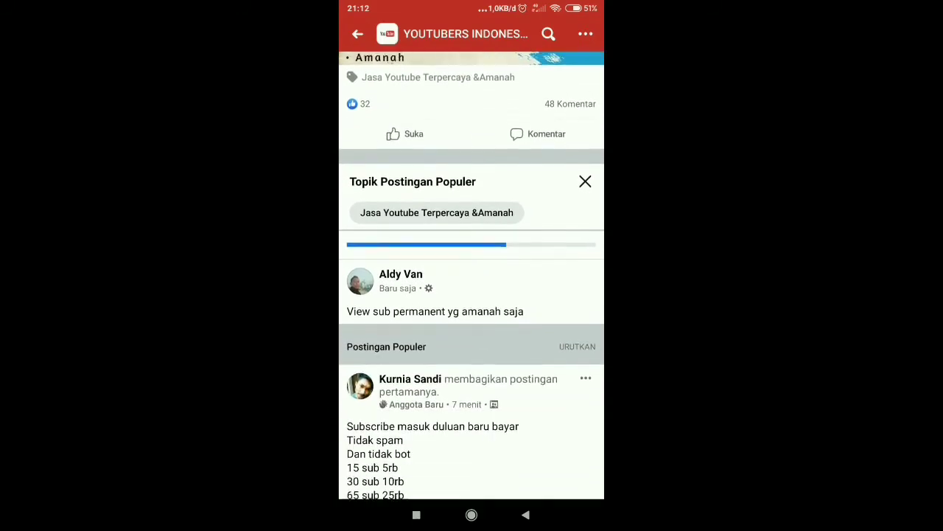
pyautogui.scroll(-3)
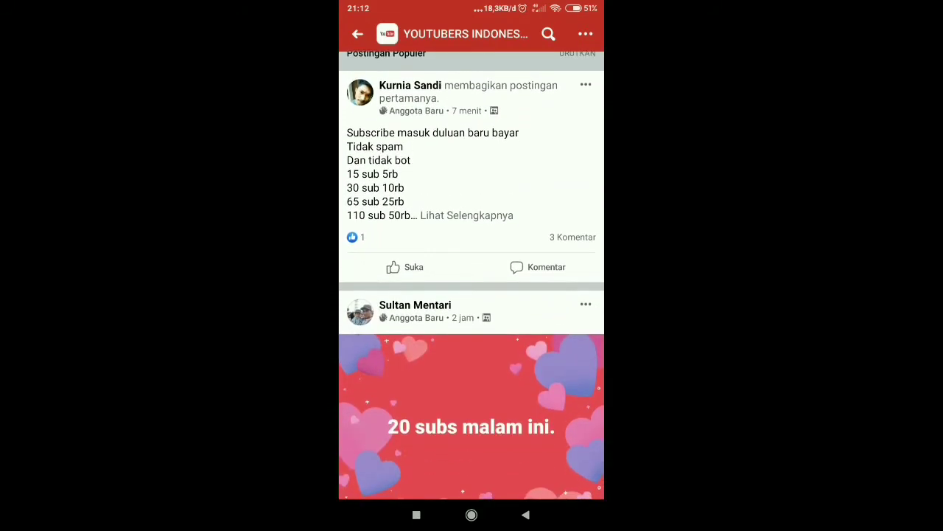
pyautogui.scroll(-3)
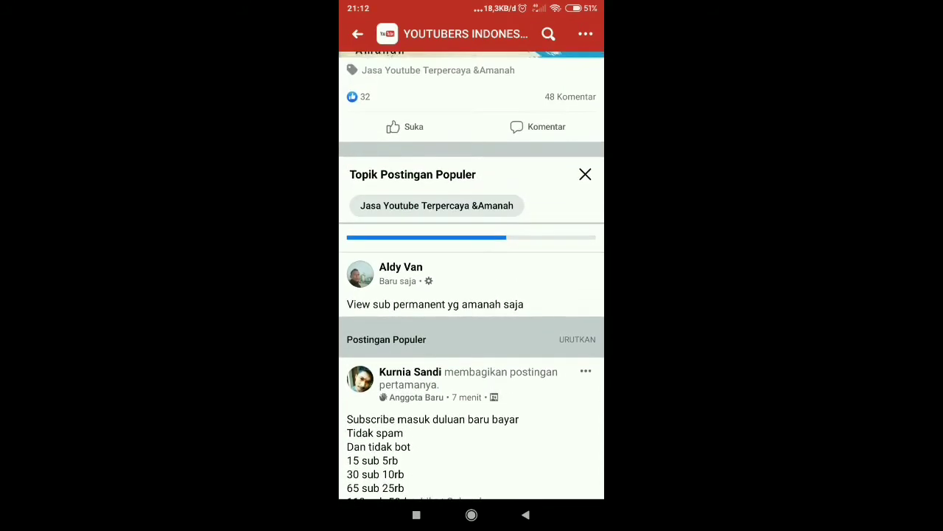
pyautogui.scroll(-3)
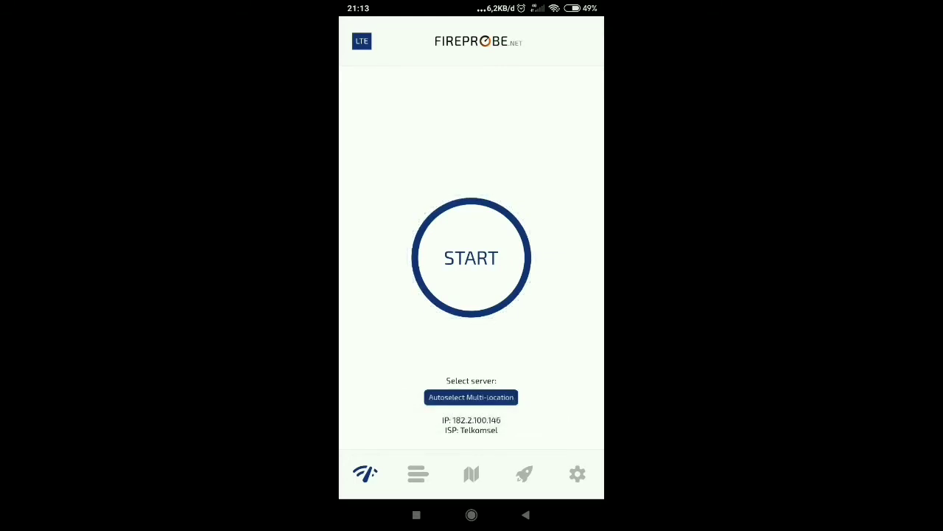
# Run the Fireprobe speed test over LTE (82 ms ping, about 0.54 Mb/s download).
pyautogui.click(471, 256)
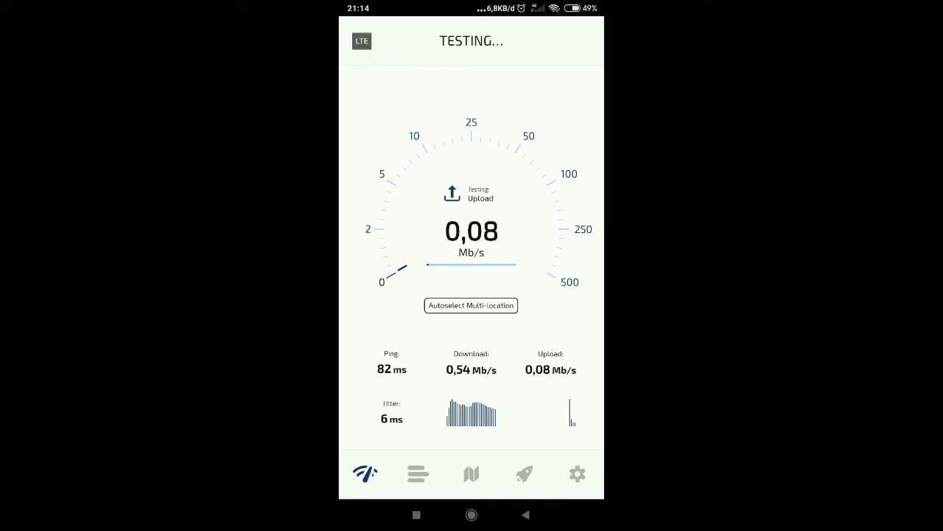
pyautogui.click(524, 515)
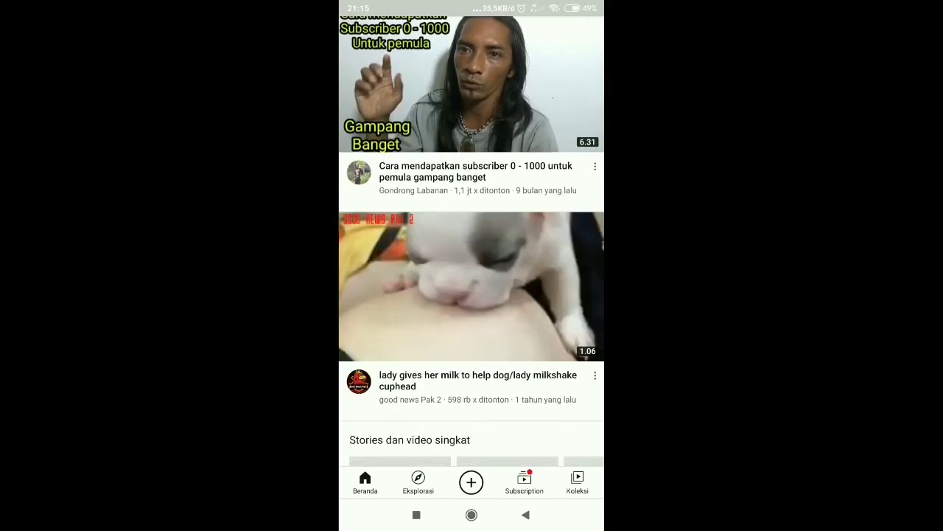
# Vote setuju in the home-feed poll about a channel joining feature, then browse further down the feed.
pyautogui.scroll(-3)
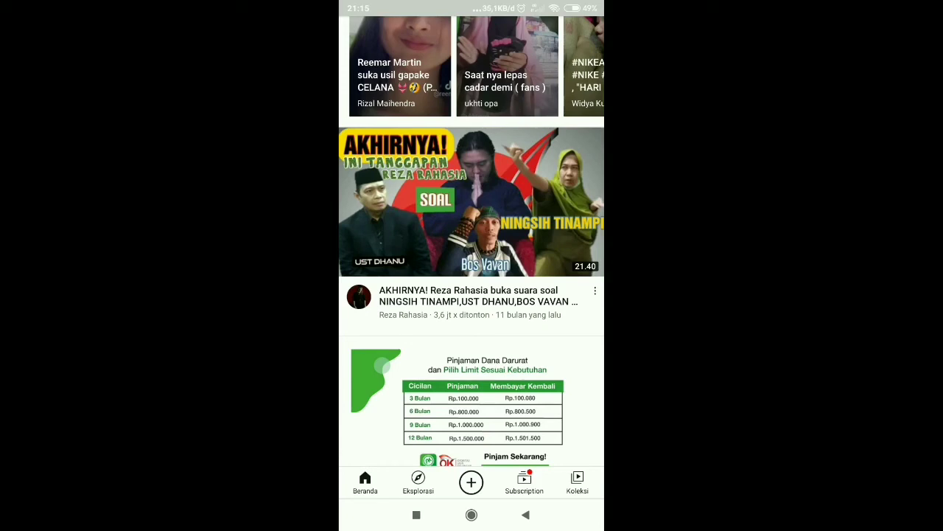
pyautogui.moveTo(472, 12); pyautogui.dragTo(472, 295)
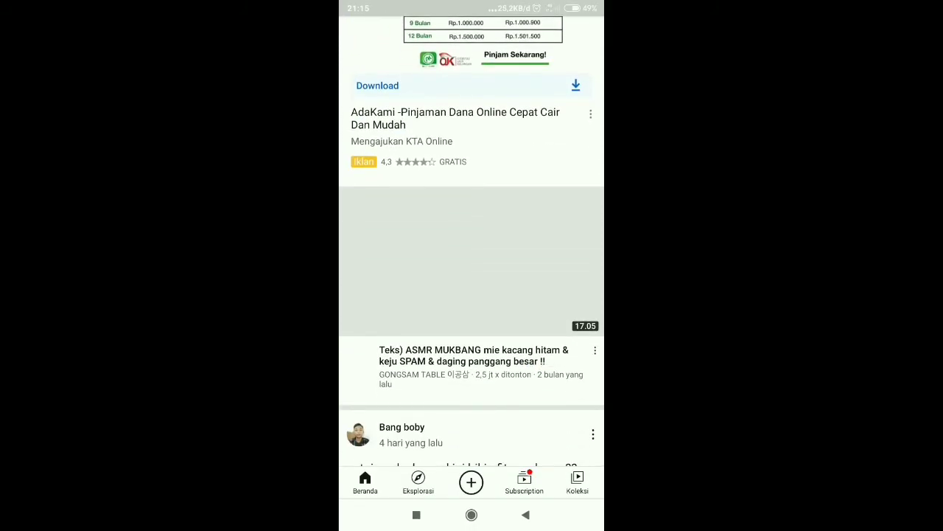
pyautogui.scroll(-3)
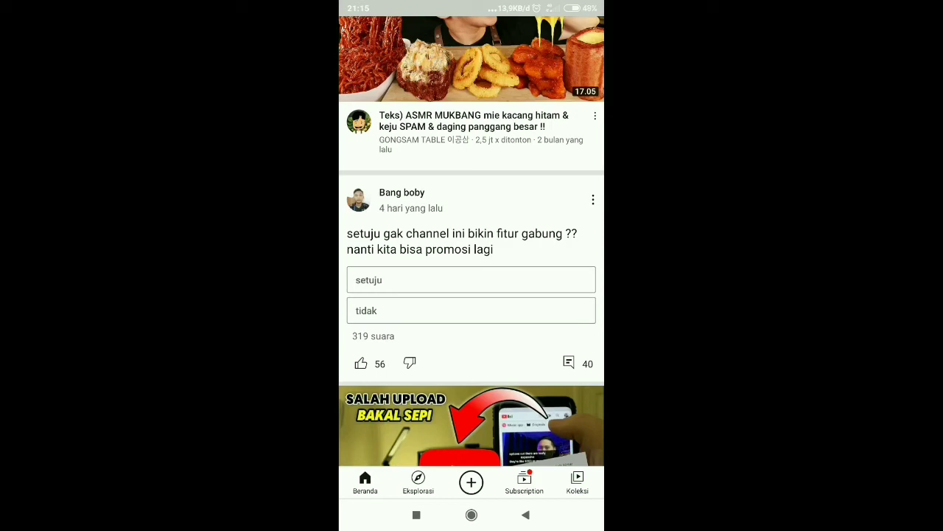
pyautogui.click(472, 280)
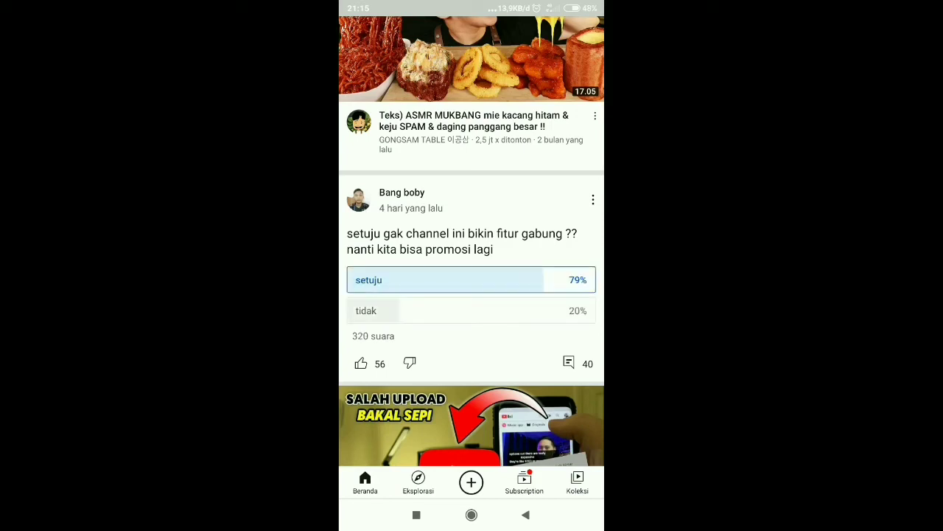
pyautogui.scroll(-3)
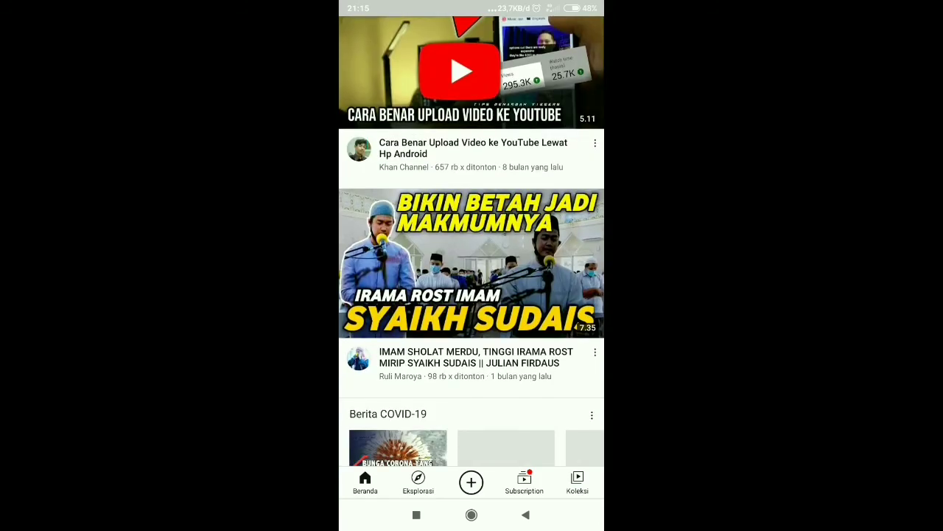
pyautogui.scroll(-3)
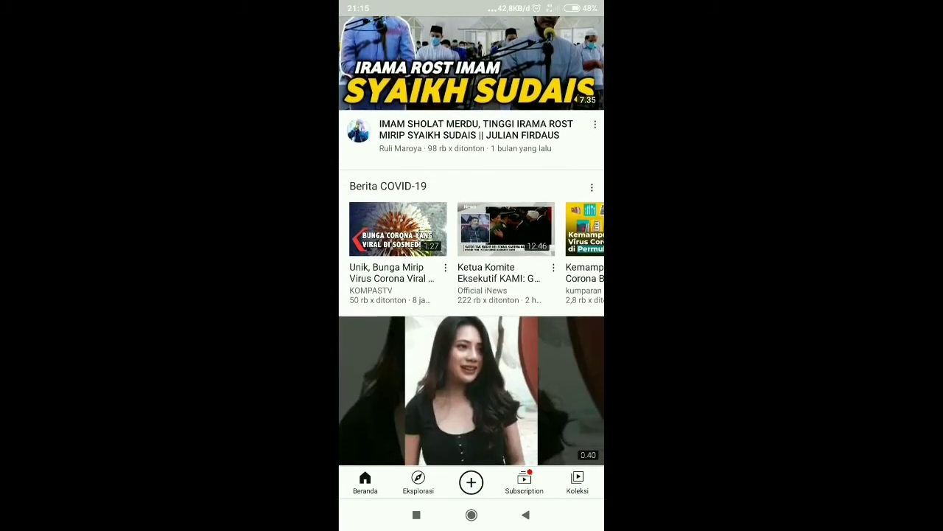
pyautogui.scroll(-3)
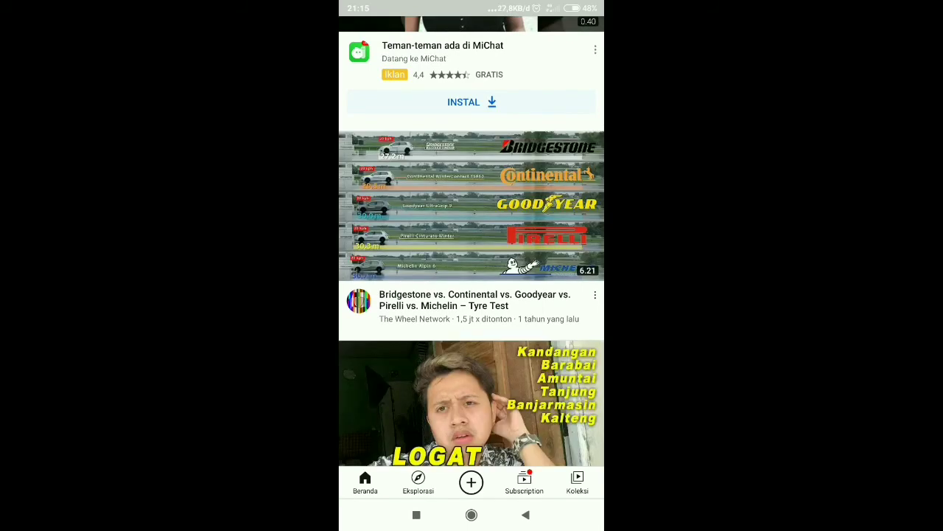
pyautogui.scroll(-3)
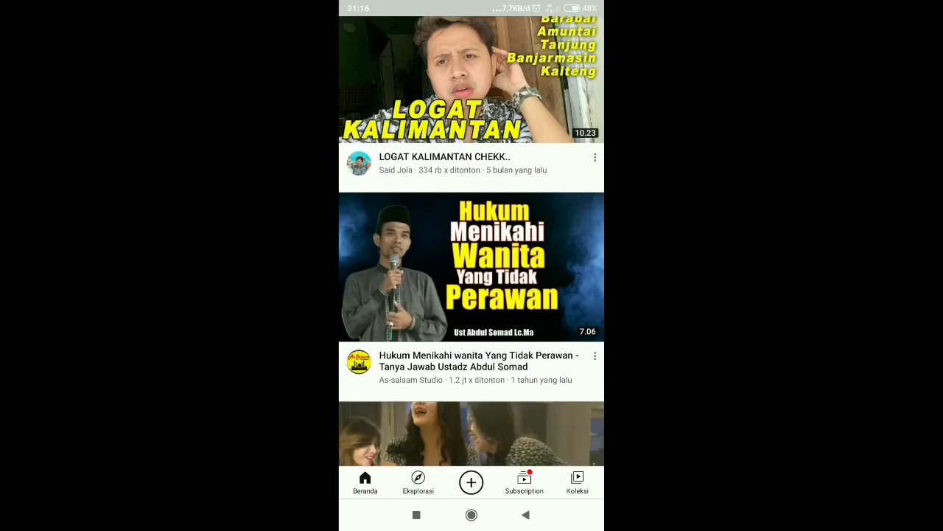
# Start the 'Hukum Menikahi wanita Yang Tidak Perawan' video and dismiss the Snack Video ad's app card.
pyautogui.click(471, 269)
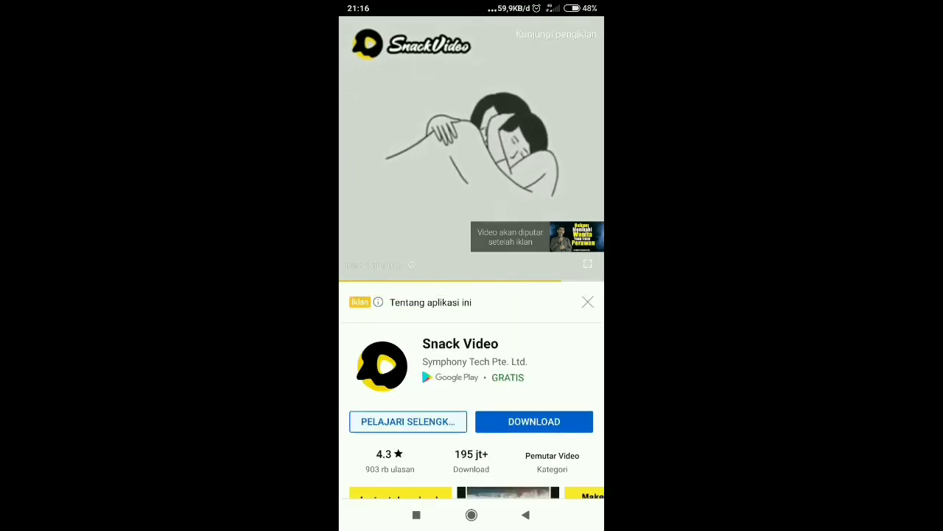
pyautogui.click(586, 301)
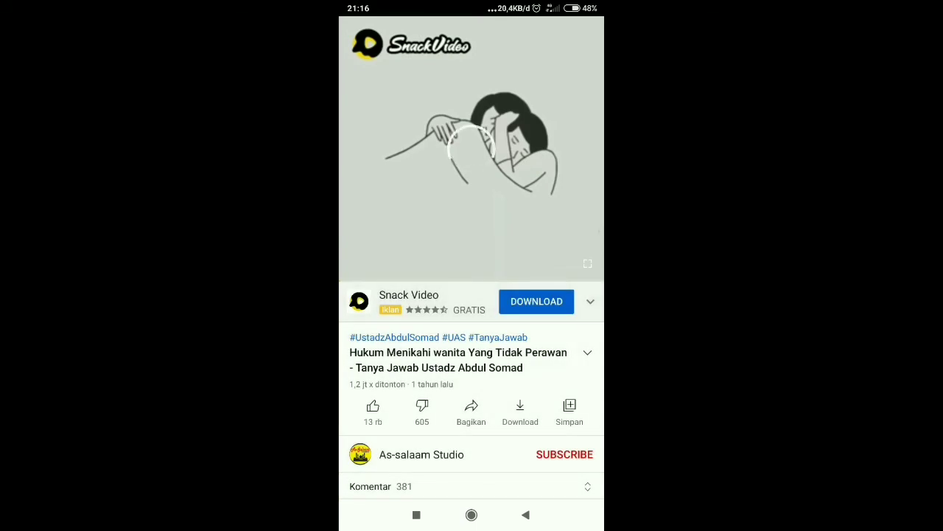